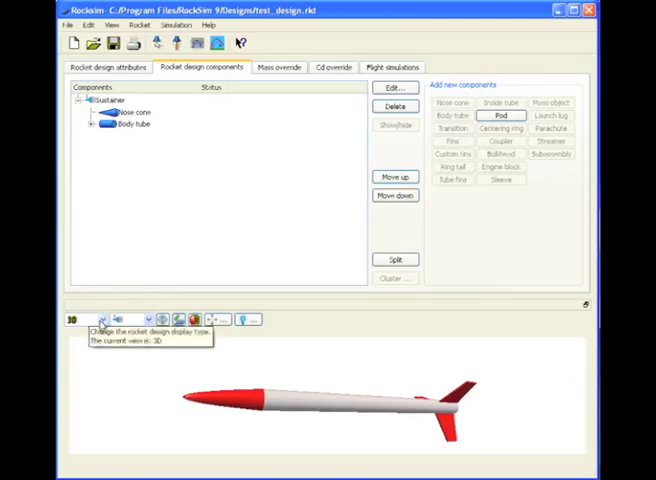
Switch the rocket preview to a different display type.
click(99, 319)
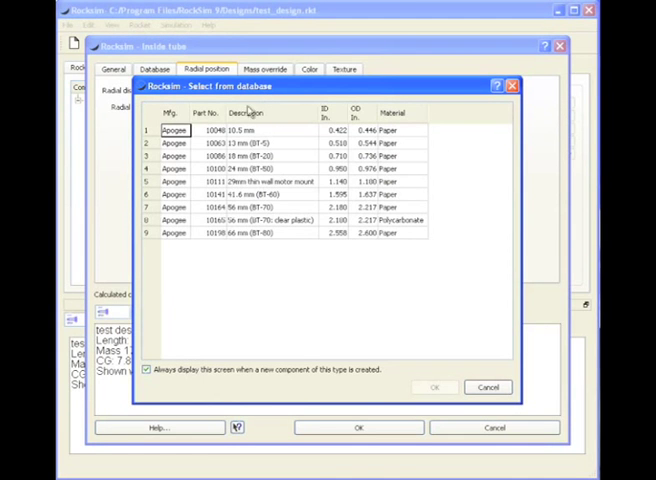
mouse_move(232, 168)
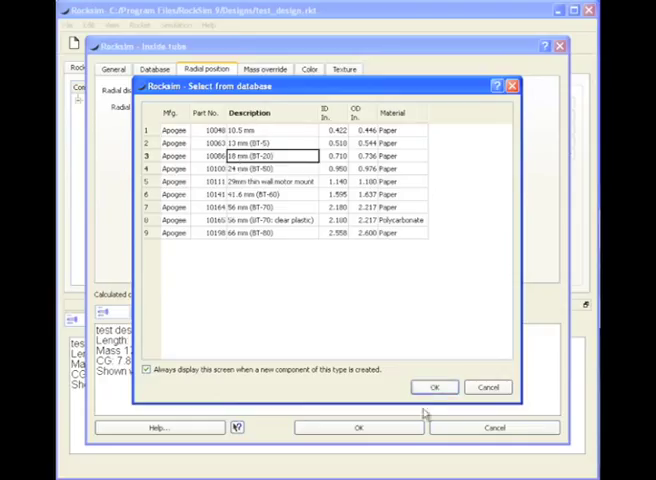
Choose the 18 mm (BT-20) Apogee tube from the parts database.
click(433, 387)
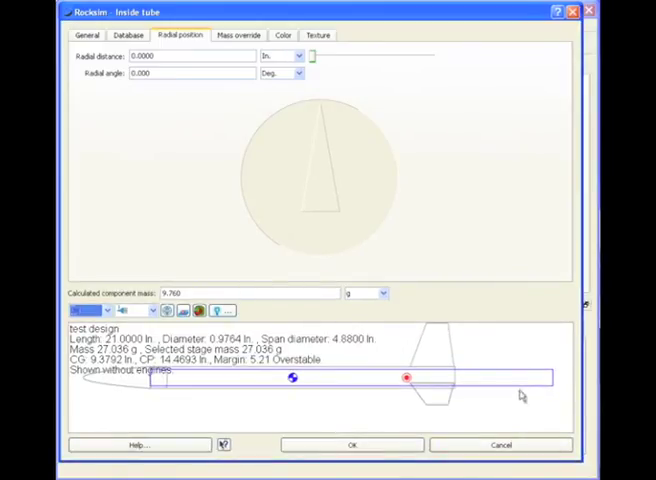
mouse_move(257, 161)
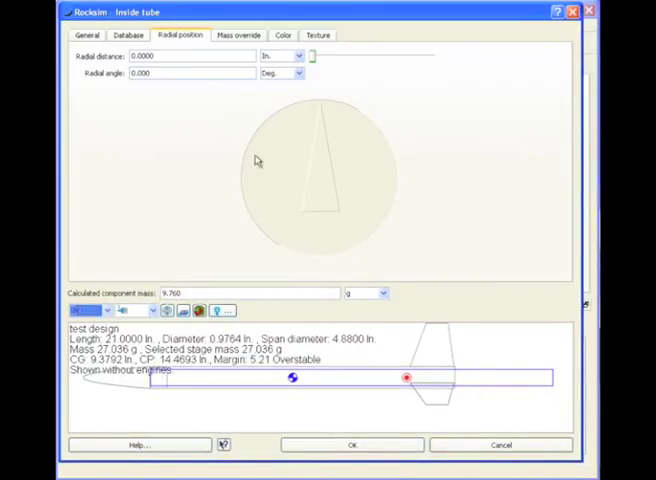
Set the mount tube length to 3.0 in, located -0.5 in from the owning part's base.
click(86, 35)
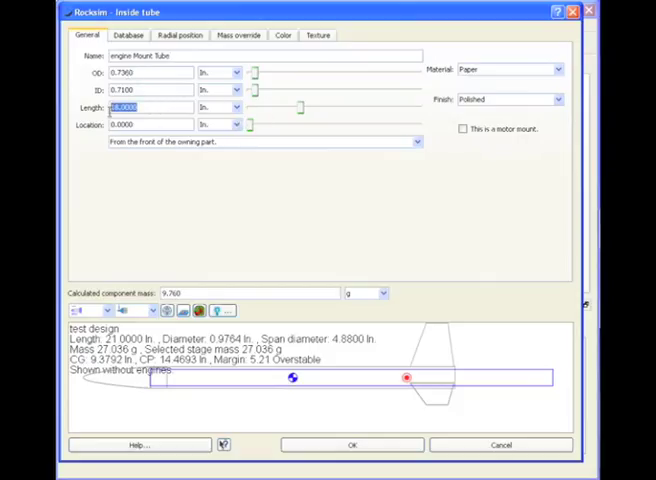
text(8.0)
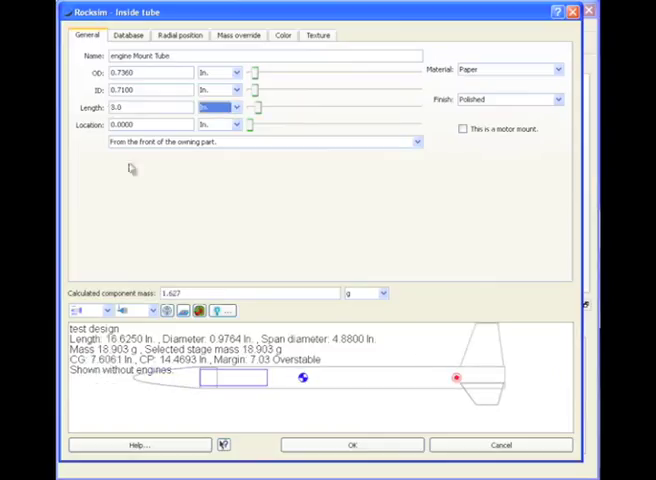
mouse_move(245, 375)
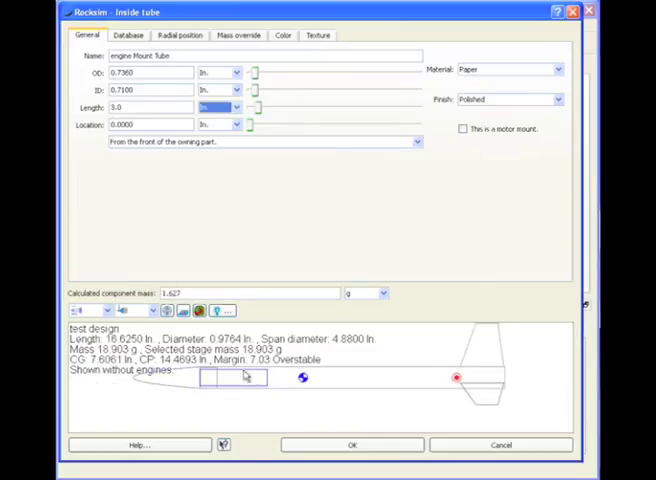
click(416, 141)
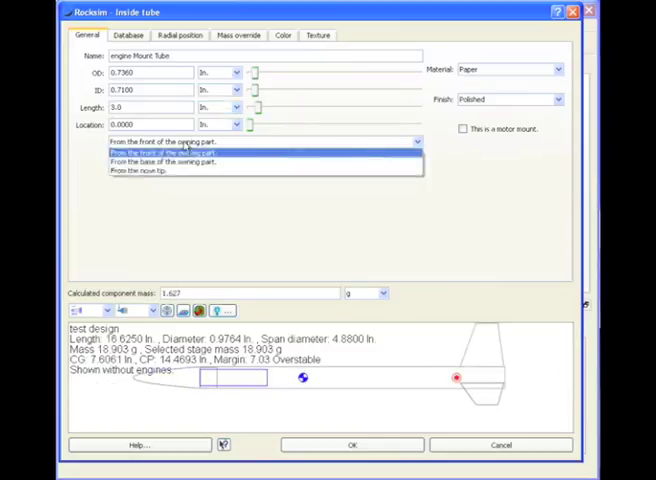
click(170, 162)
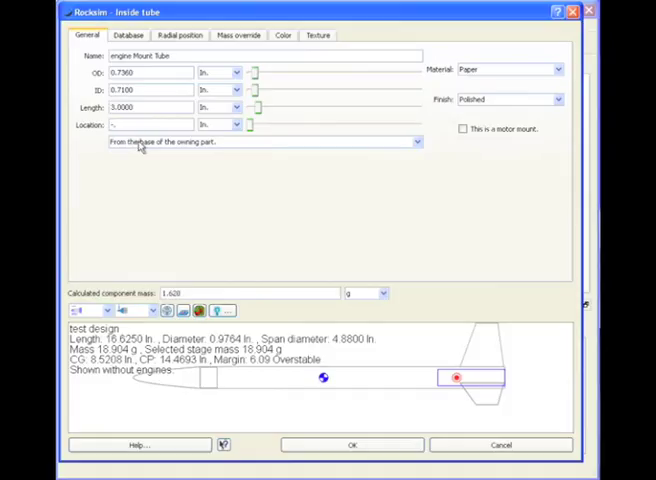
text(-.5)
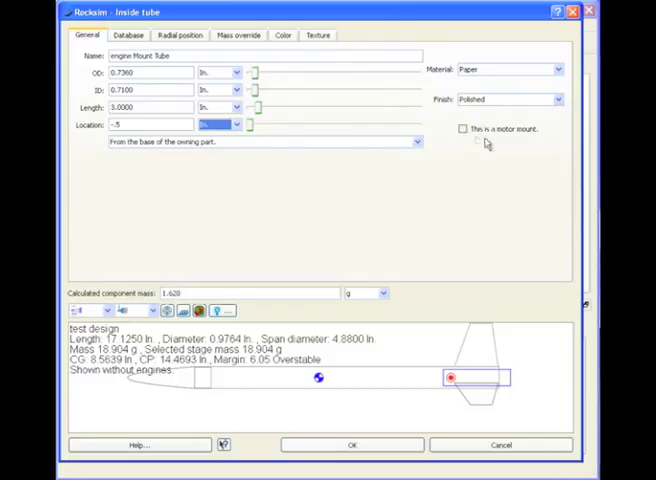
Mark the tube as a motor mount and load the Estes C6-5 engine.
click(462, 128)
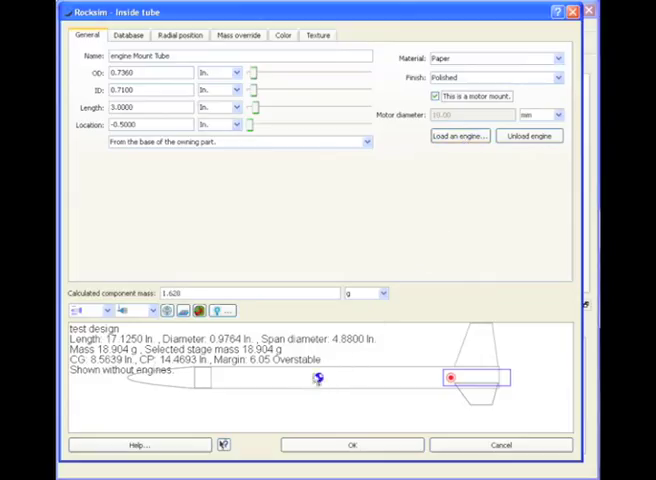
mouse_move(265, 373)
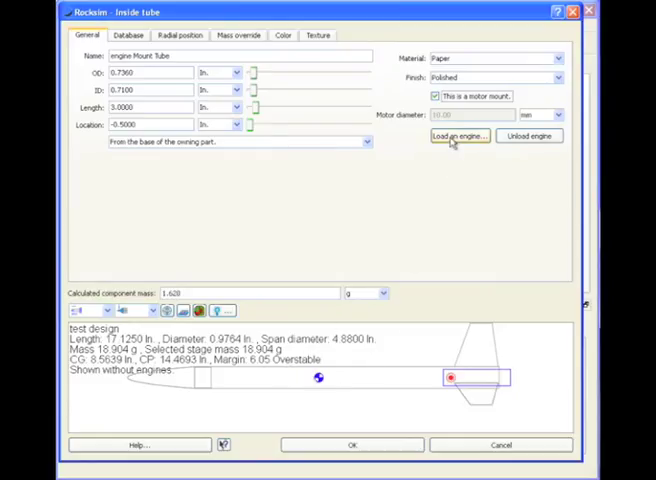
click(457, 136)
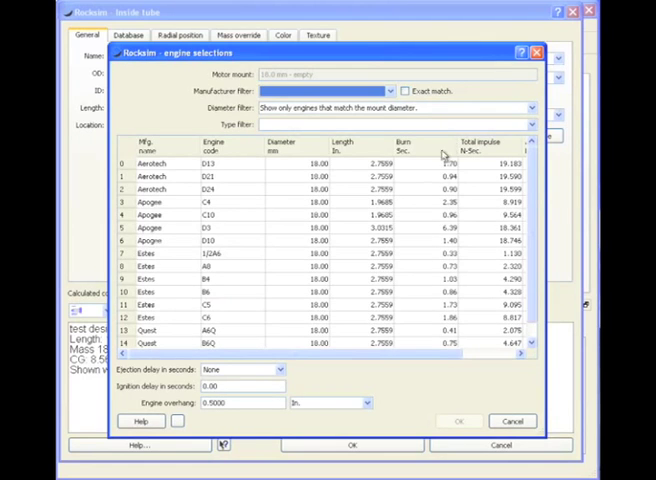
click(210, 316)
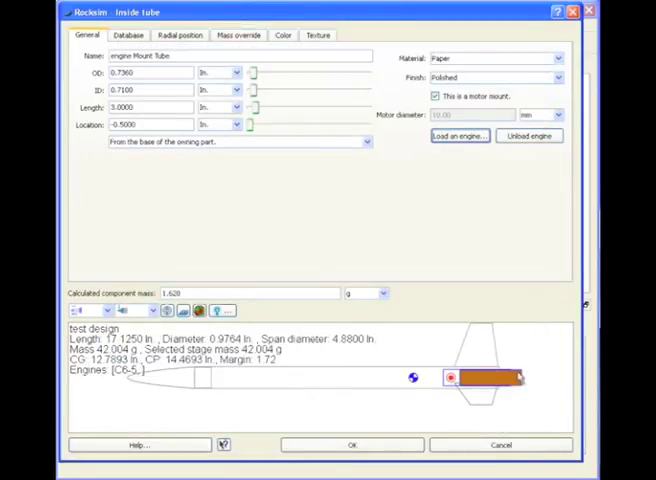
mouse_move(316, 373)
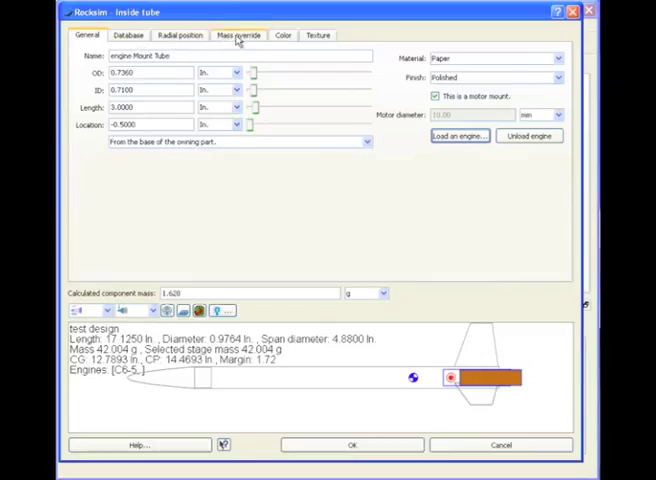
Give the engine mount tube an orange colour and save the tube.
click(284, 35)
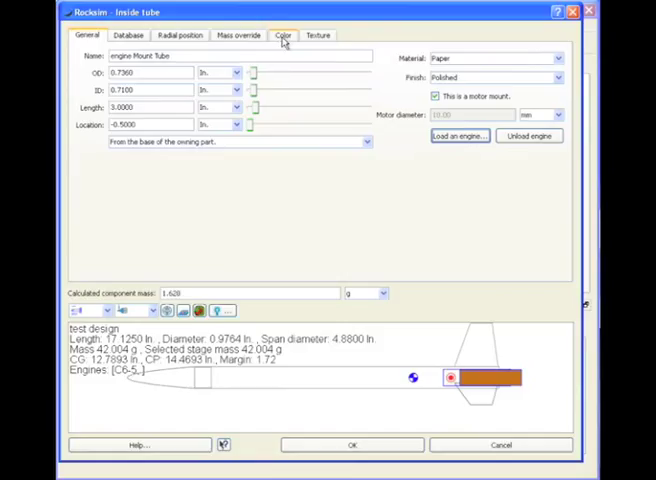
click(284, 35)
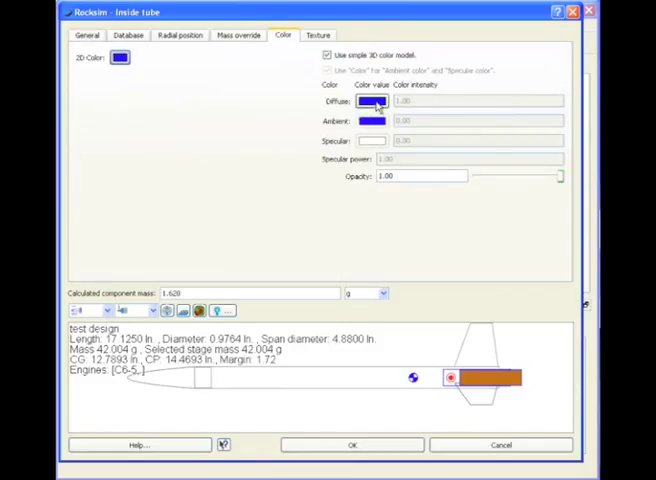
click(371, 103)
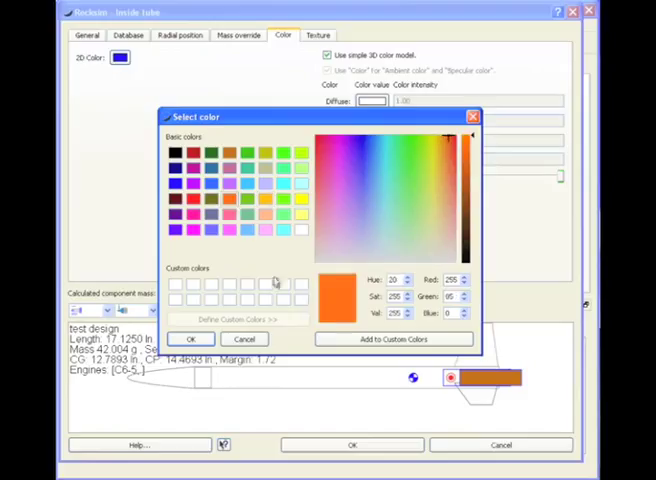
click(191, 339)
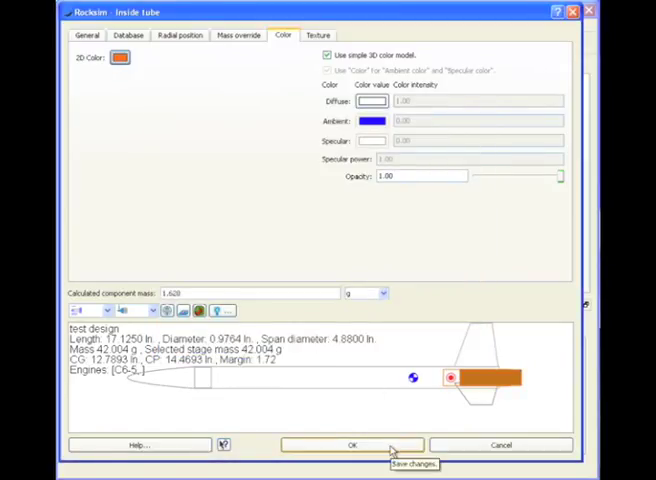
click(351, 445)
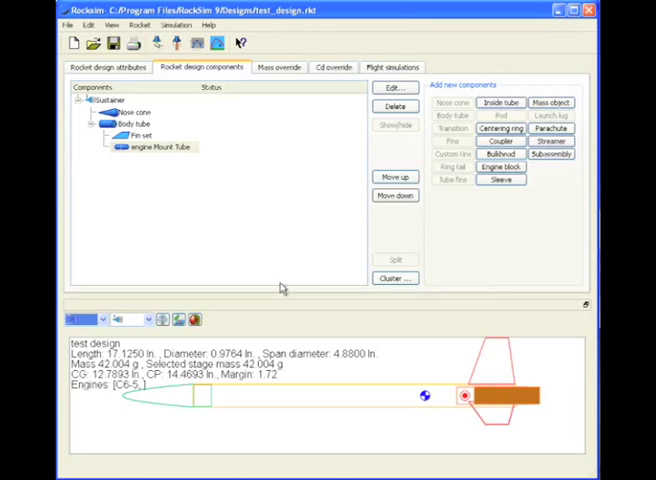
mouse_move(222, 239)
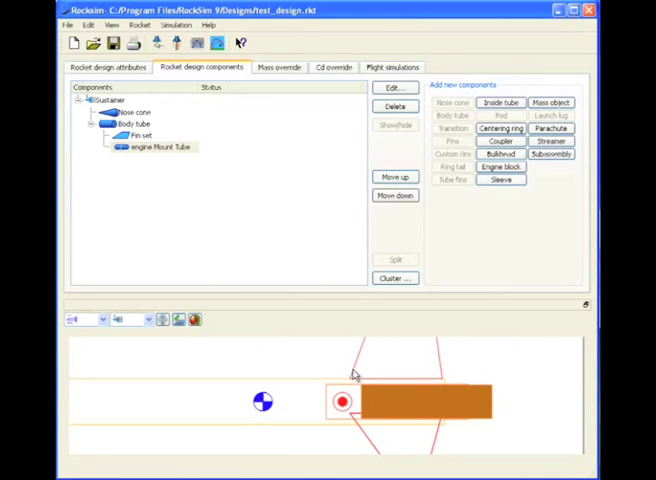
Zoom in on the rocket diagram, then select the Body tube in the tree.
right_click(355, 375)
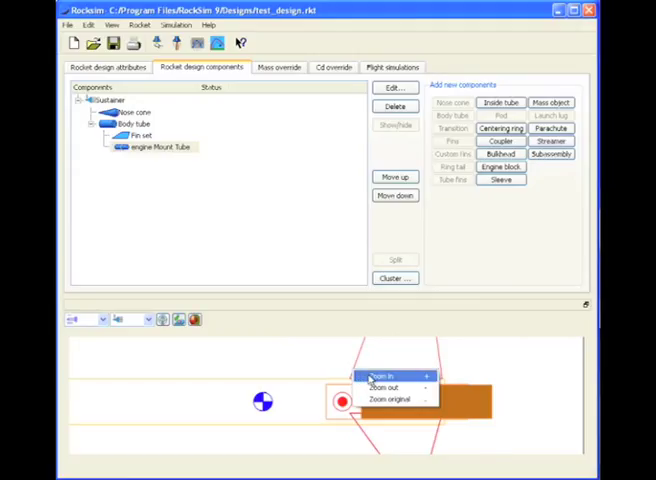
click(383, 376)
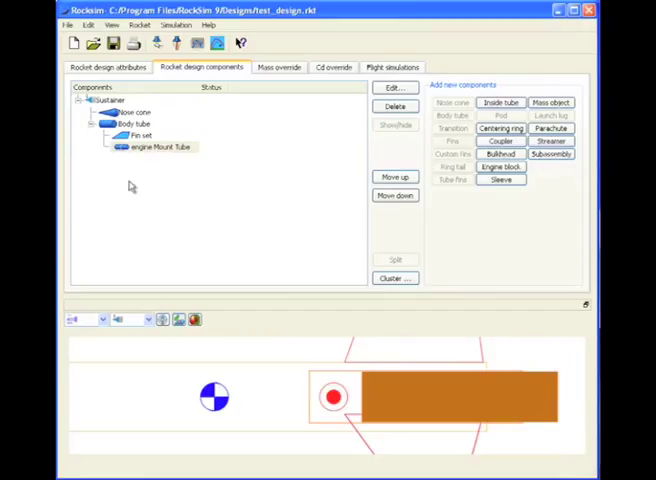
click(155, 147)
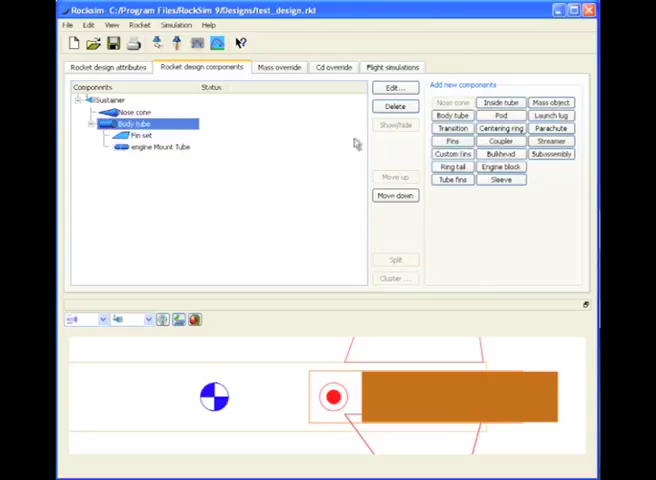
mouse_move(501, 128)
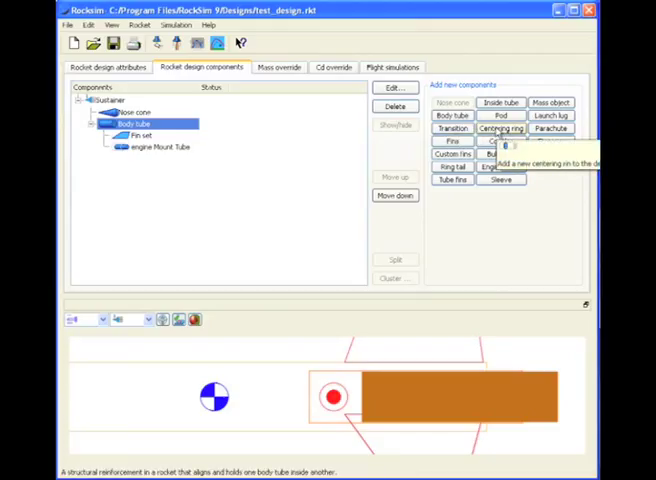
Add a 0.25 in thick centering ring and slide it along the body tube.
click(501, 128)
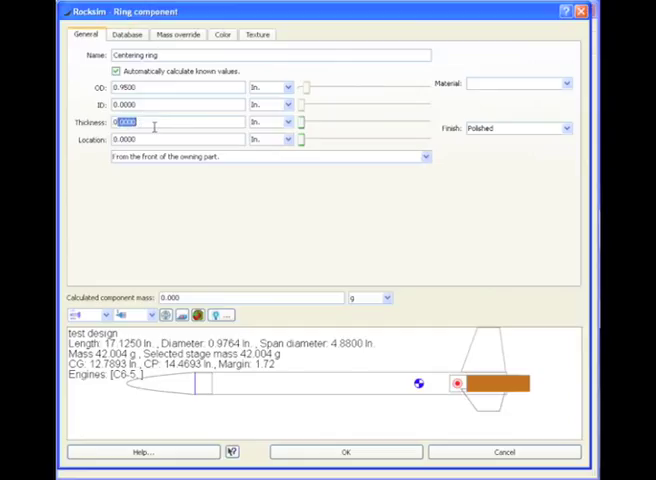
text(025)
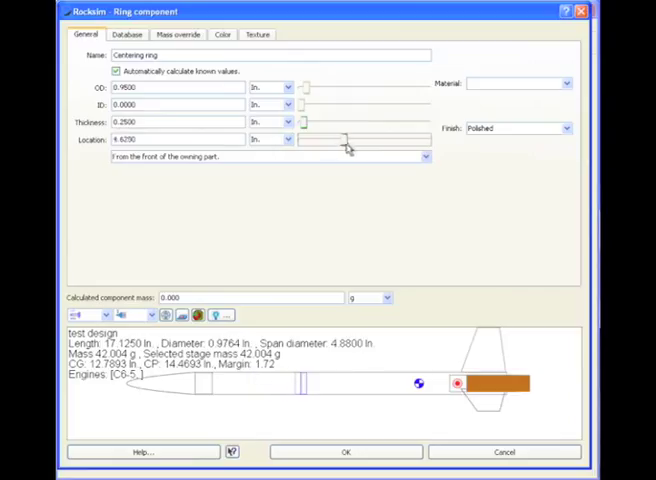
drag(345, 140, 385, 140)
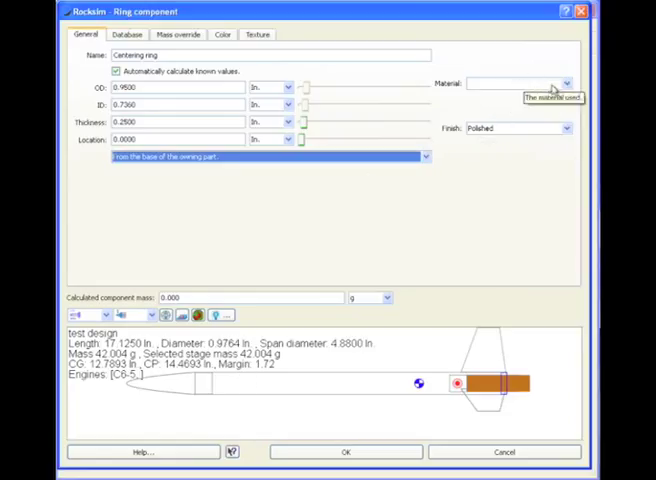
Make the ring from paper and colour it green.
click(565, 83)
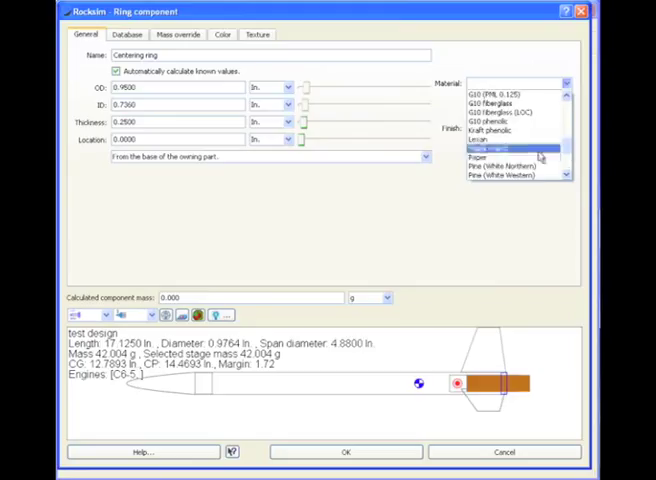
click(481, 157)
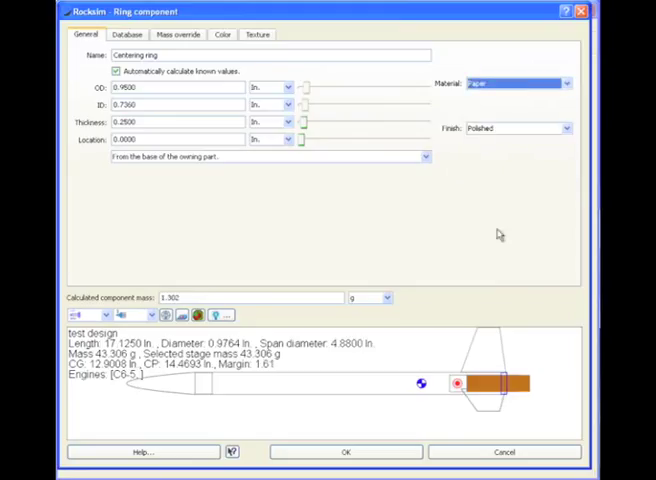
click(222, 34)
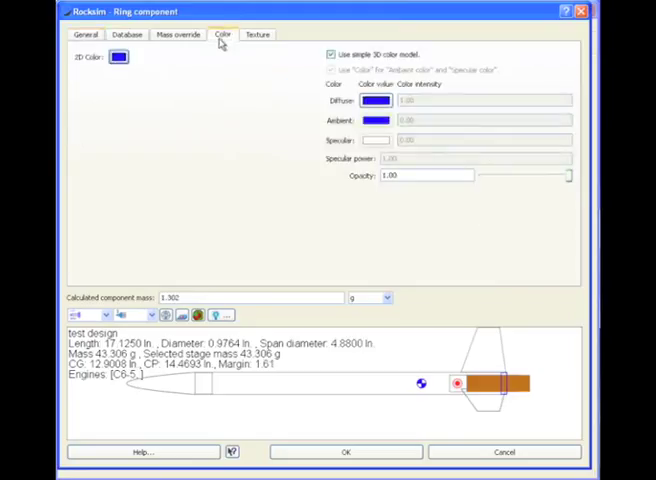
click(374, 100)
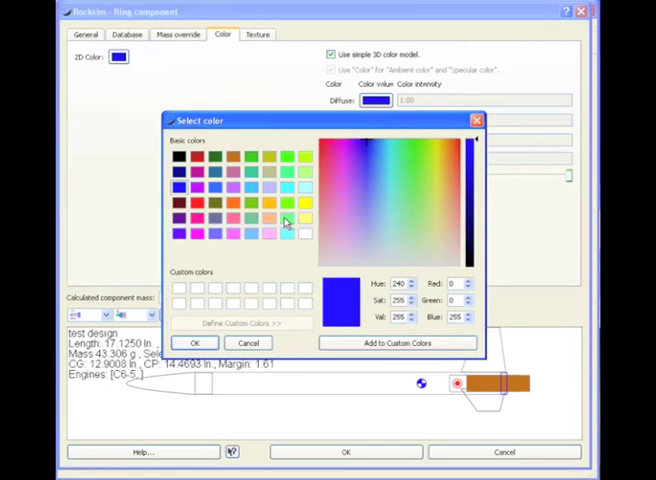
click(305, 234)
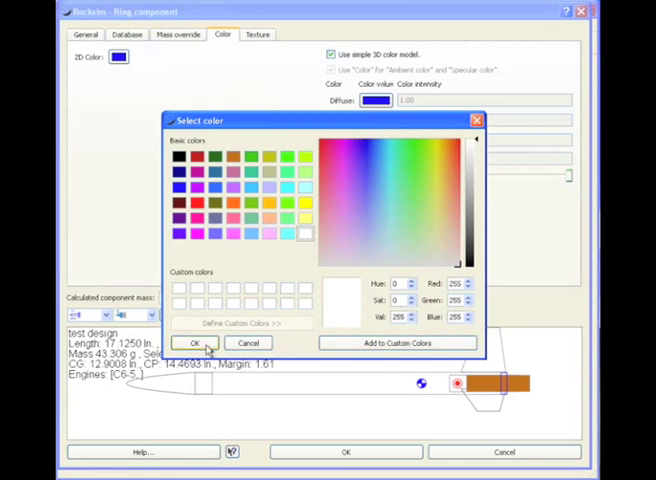
click(380, 142)
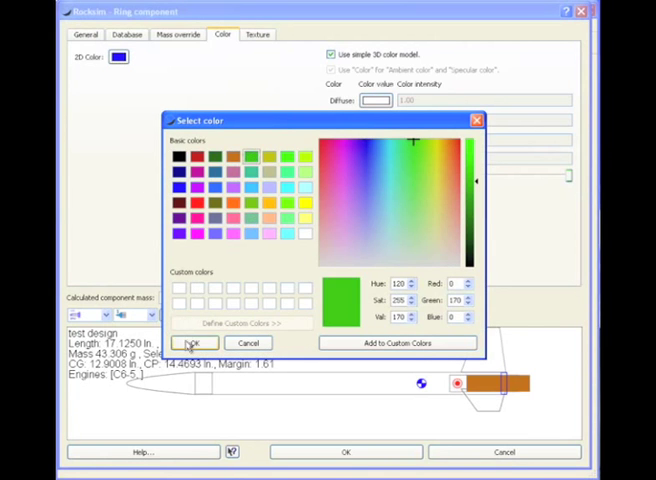
click(194, 342)
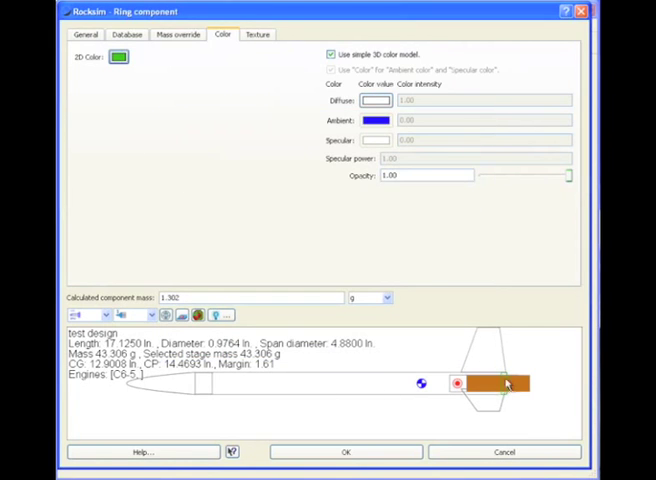
click(85, 34)
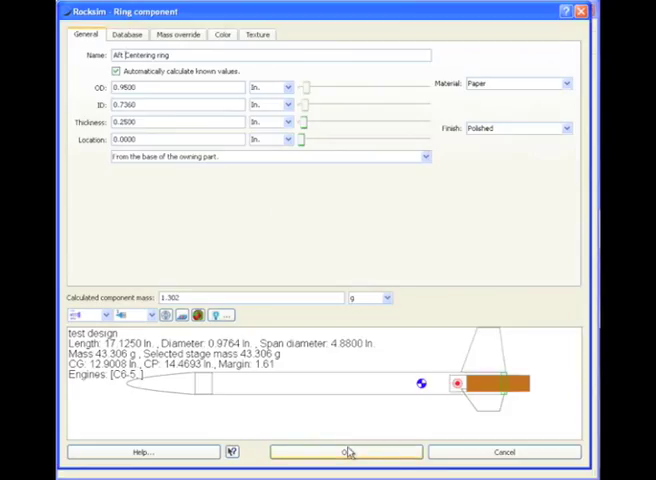
Save the Aft Centering ring, then copy and paste it as a duplicate.
click(346, 451)
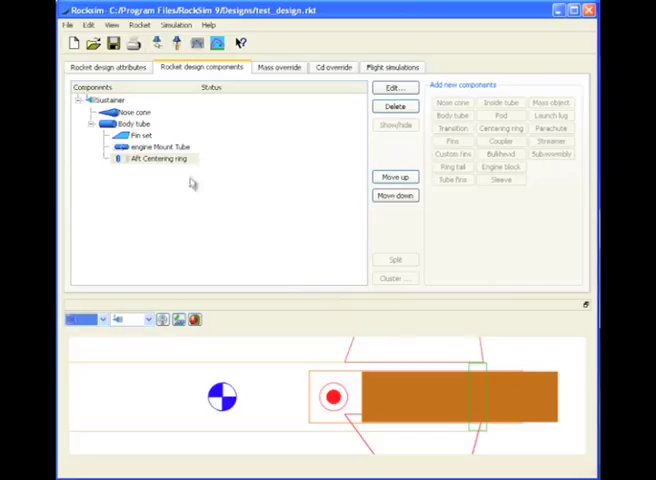
mouse_move(137, 166)
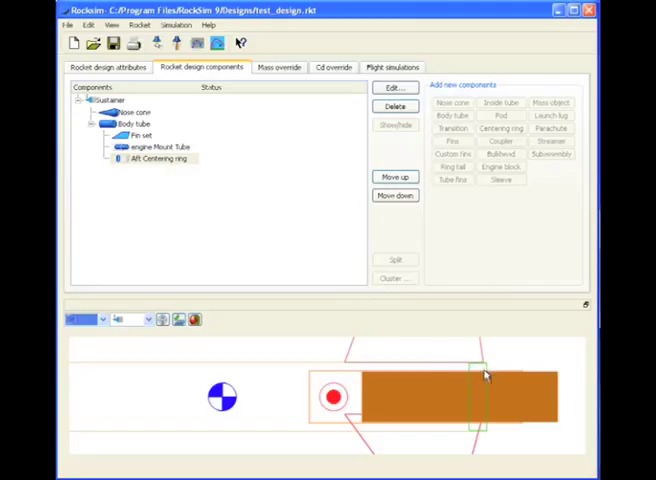
mouse_move(90, 192)
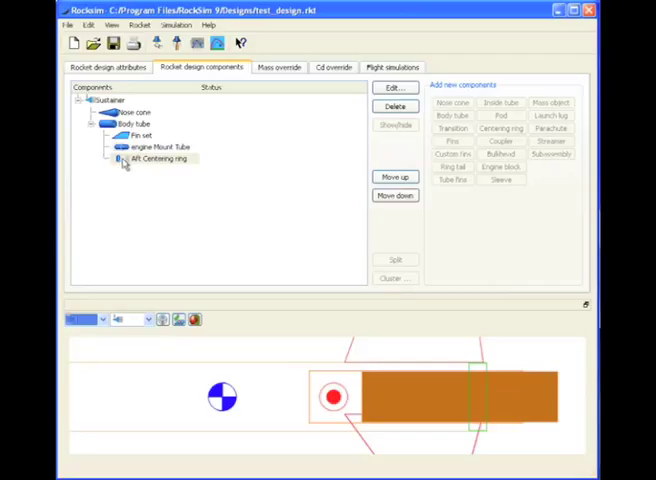
click(152, 160)
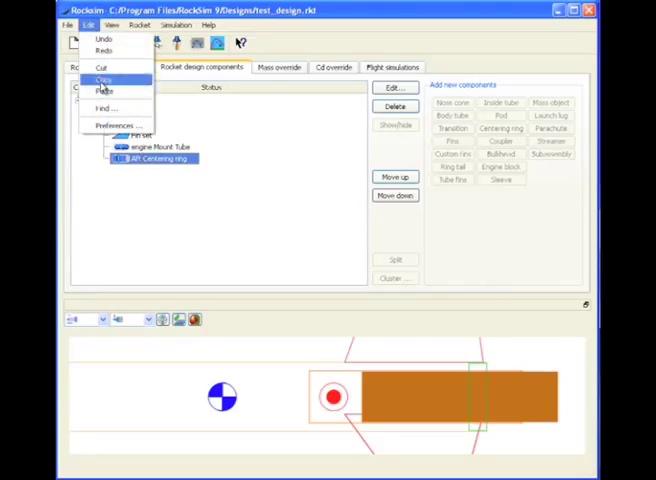
click(135, 123)
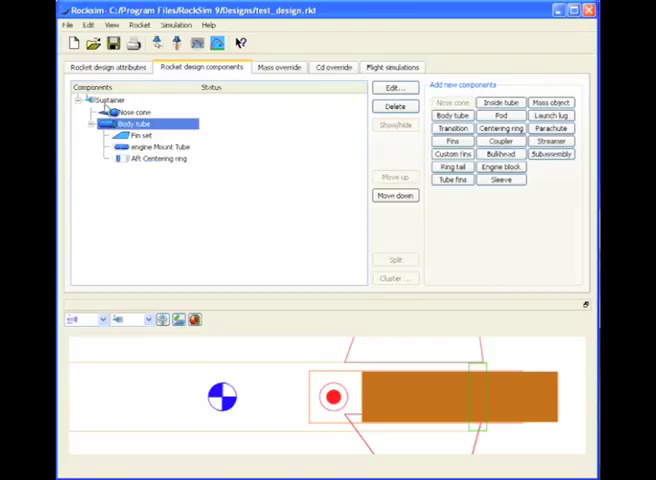
click(88, 24)
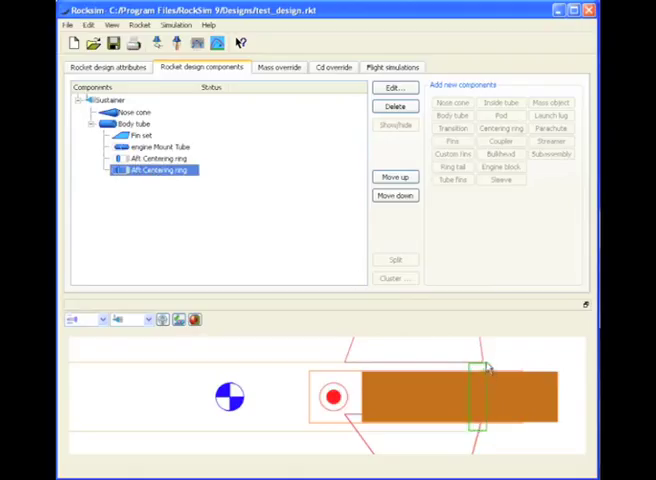
mouse_move(183, 200)
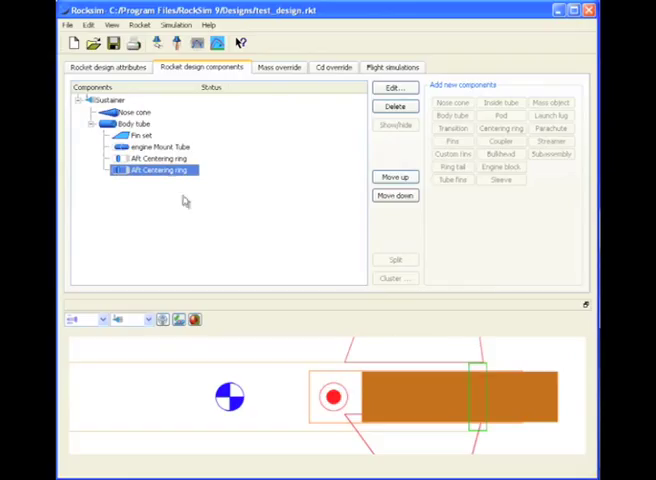
Rename the copied ring Forward Centering ring at 2.125 in and apply.
click(155, 158)
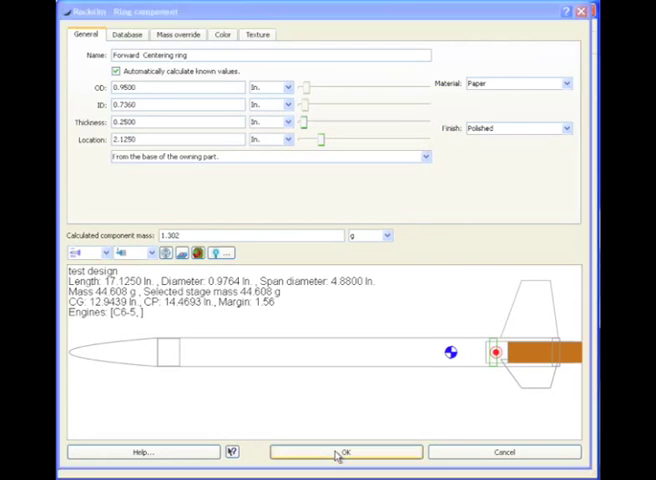
click(345, 452)
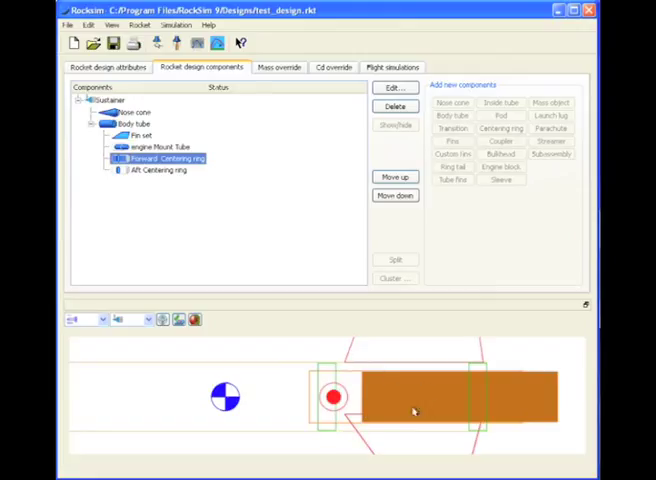
mouse_move(384, 385)
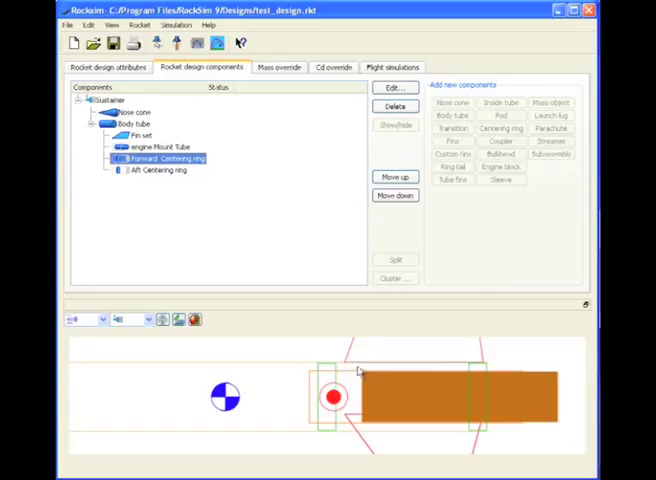
mouse_move(465, 368)
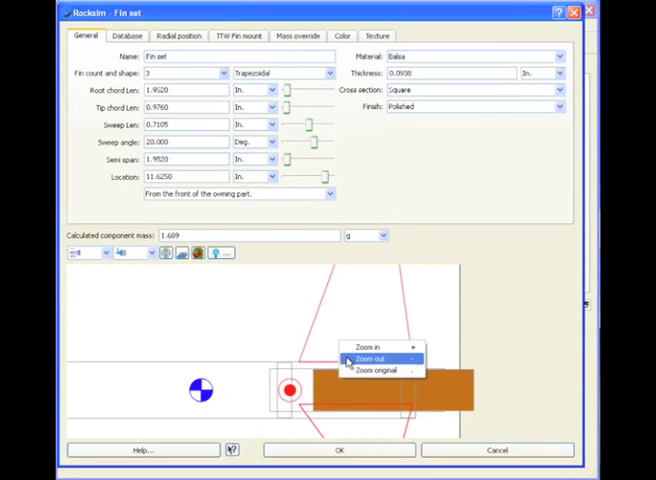
Add TTW fin tabs: 1.625 in long, 0.125 in offset, calculated 0.12 in depth.
click(368, 358)
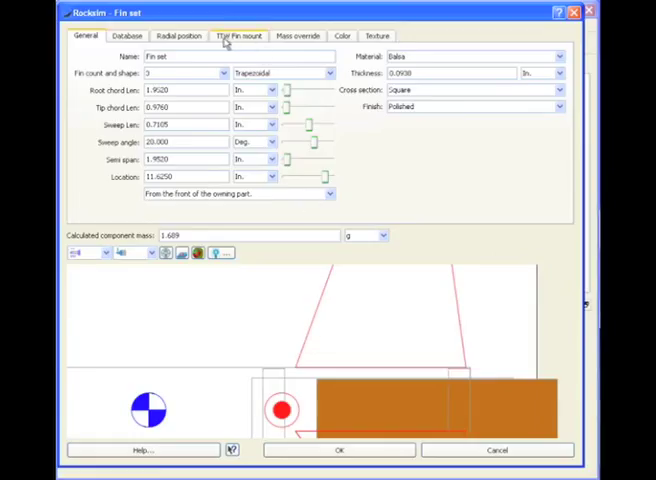
click(240, 35)
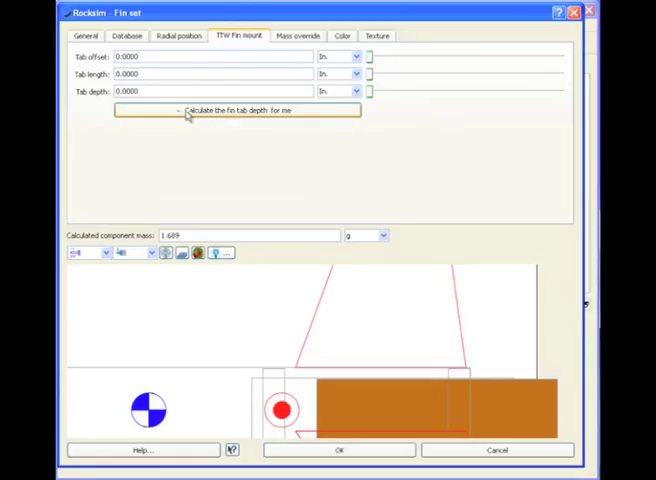
click(237, 109)
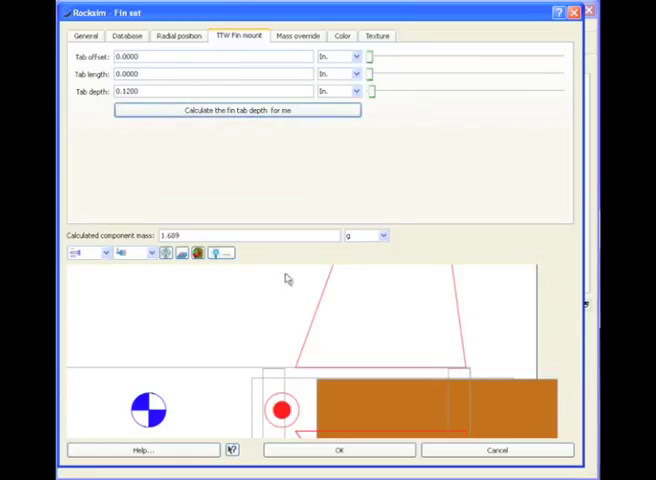
mouse_move(330, 374)
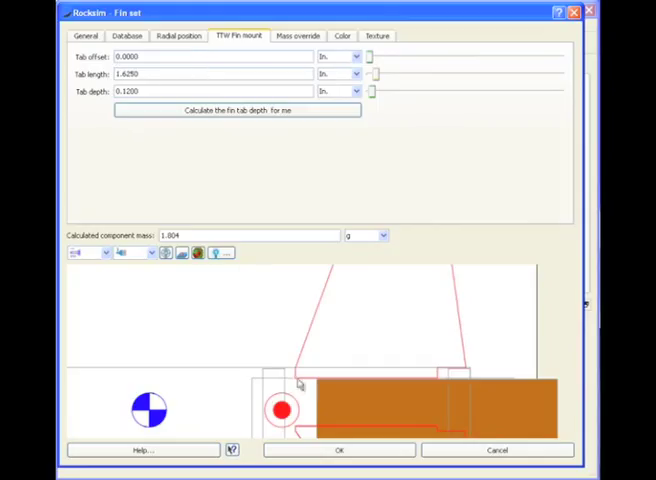
mouse_move(310, 372)
text(0.1250)
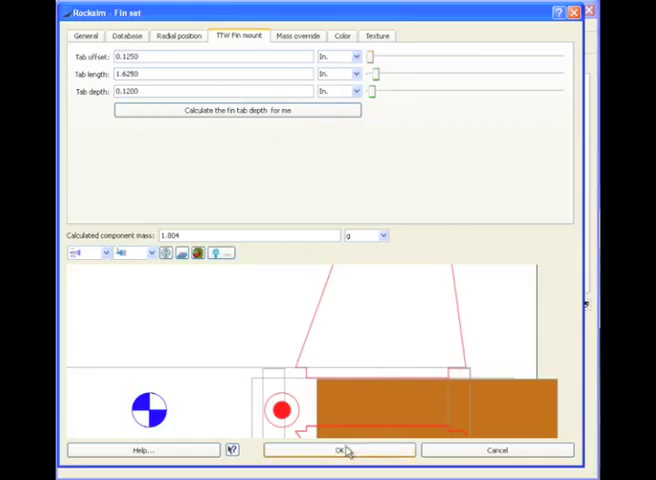
click(338, 450)
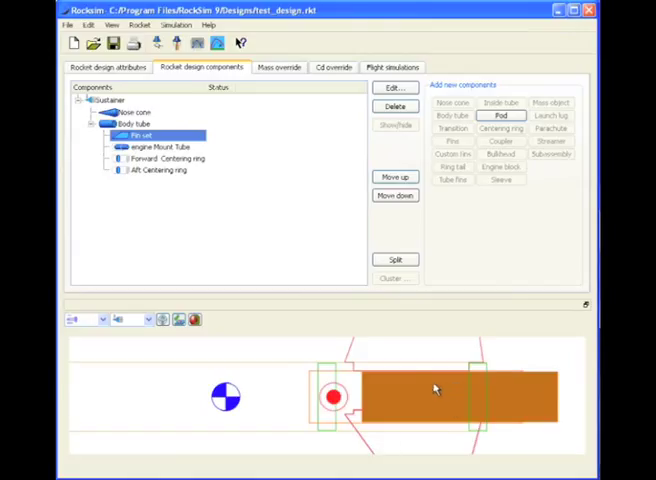
Zoom the preview back to original to show the full 17.125 in. rocket and its C6-5 summary.
right_click(435, 389)
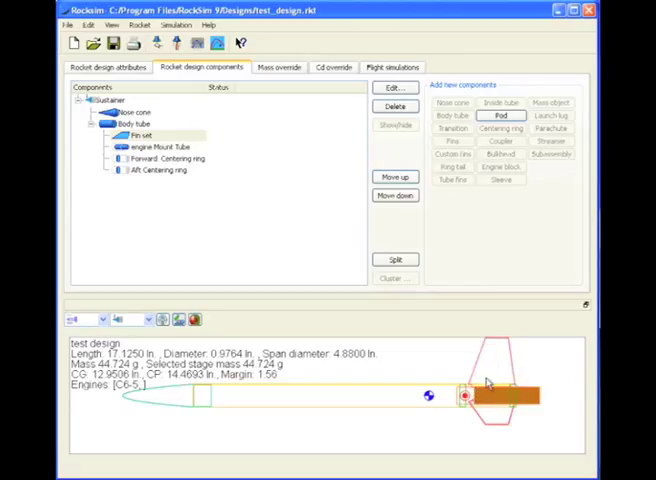
mouse_move(443, 397)
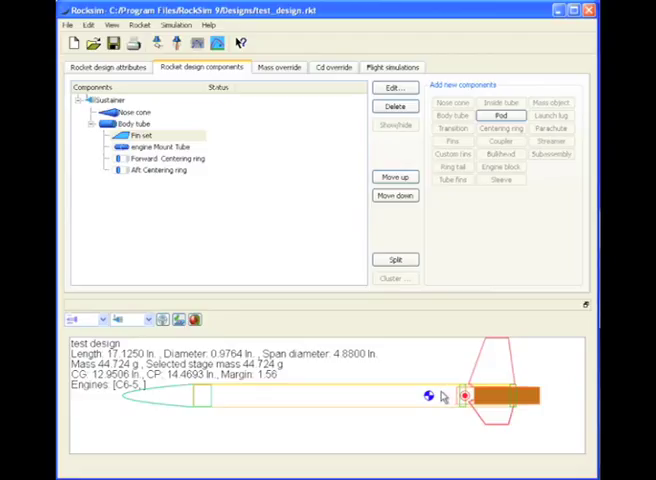